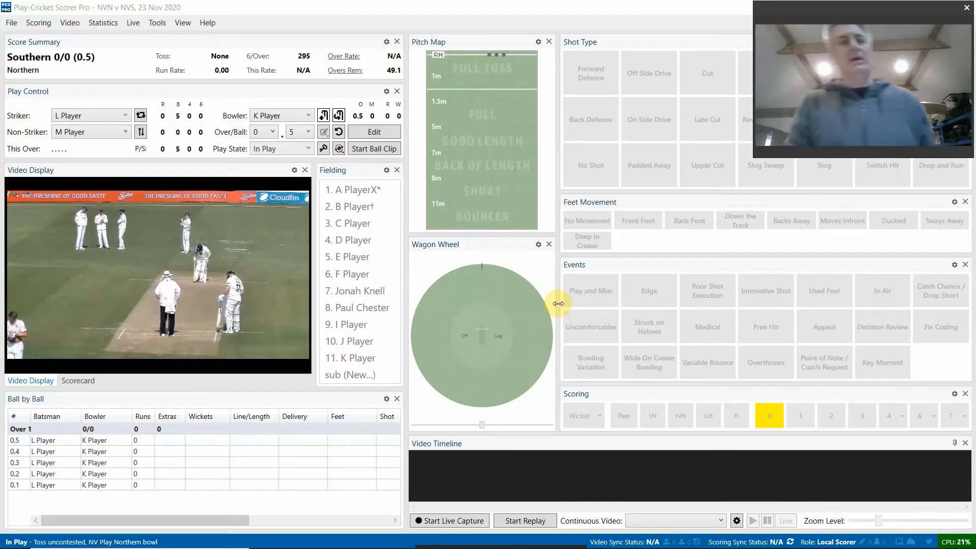
pyautogui.moveTo(157, 22)
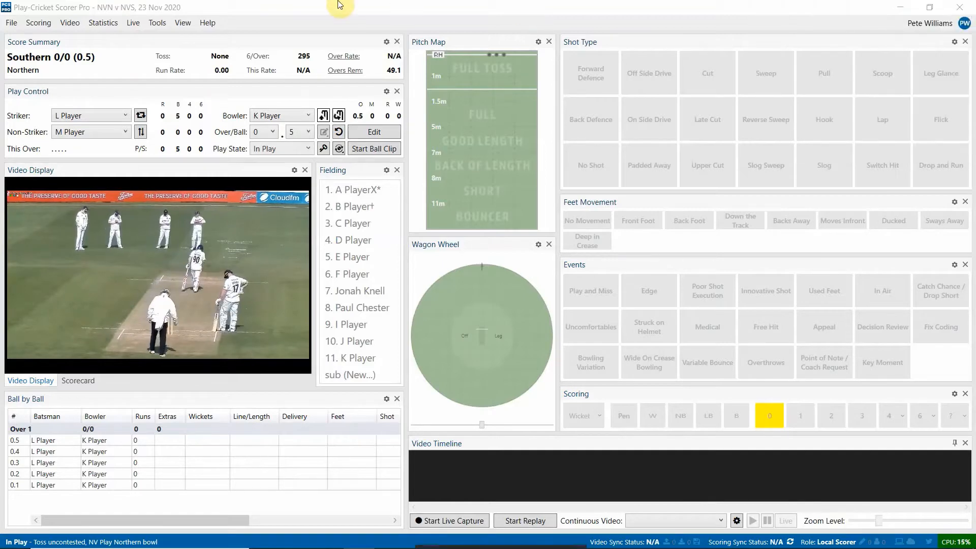
# - Bring up Video Capture audio settings from Tools > Configuration, listing external audio sources
pyautogui.click(157, 22)
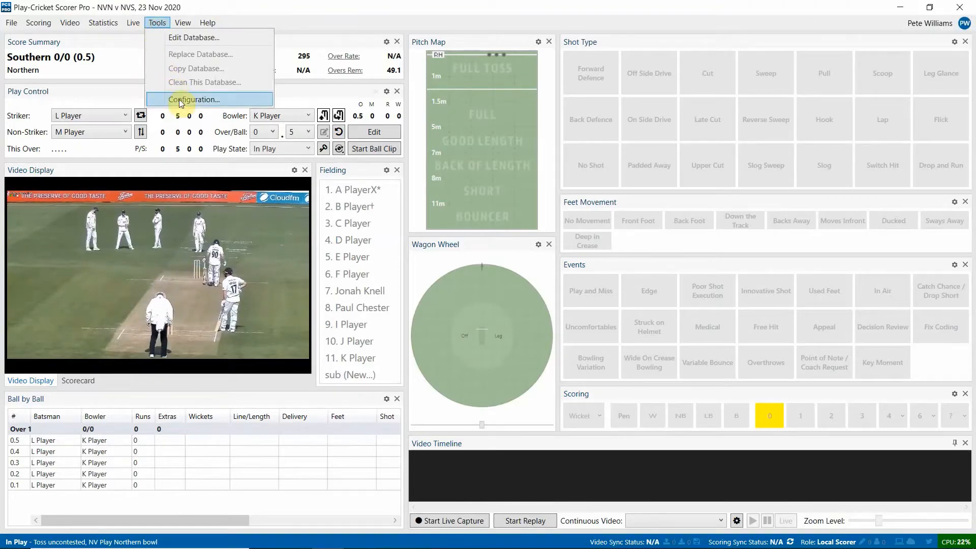
pyautogui.click(195, 100)
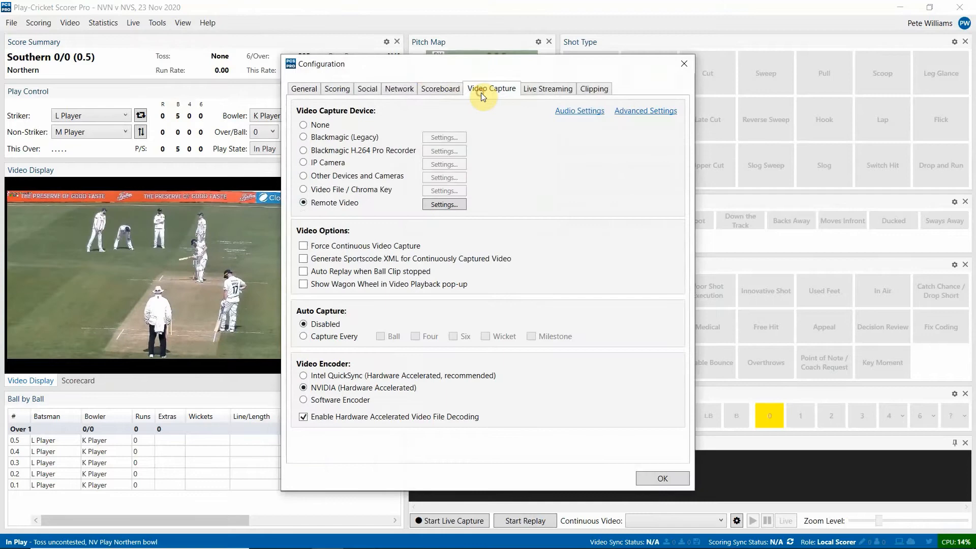
pyautogui.moveTo(570, 120)
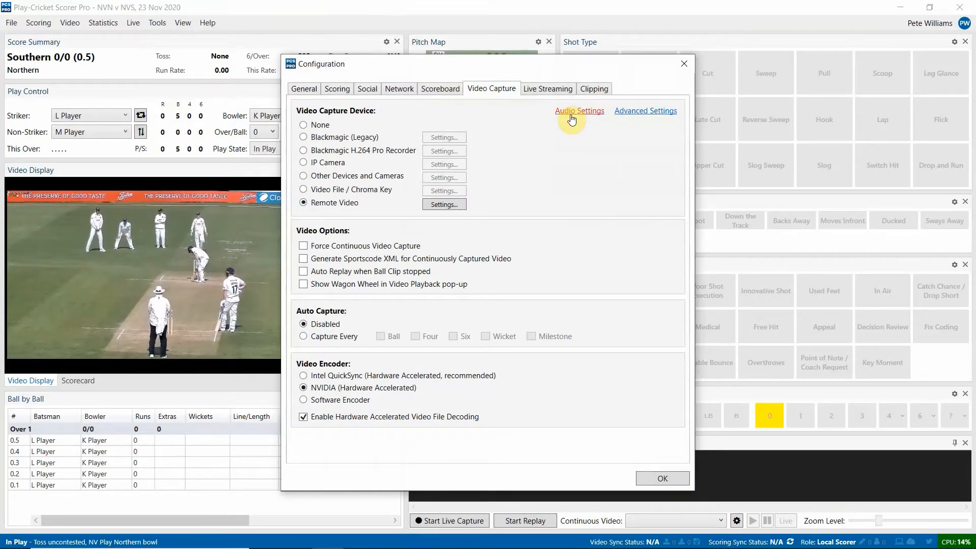
pyautogui.click(579, 111)
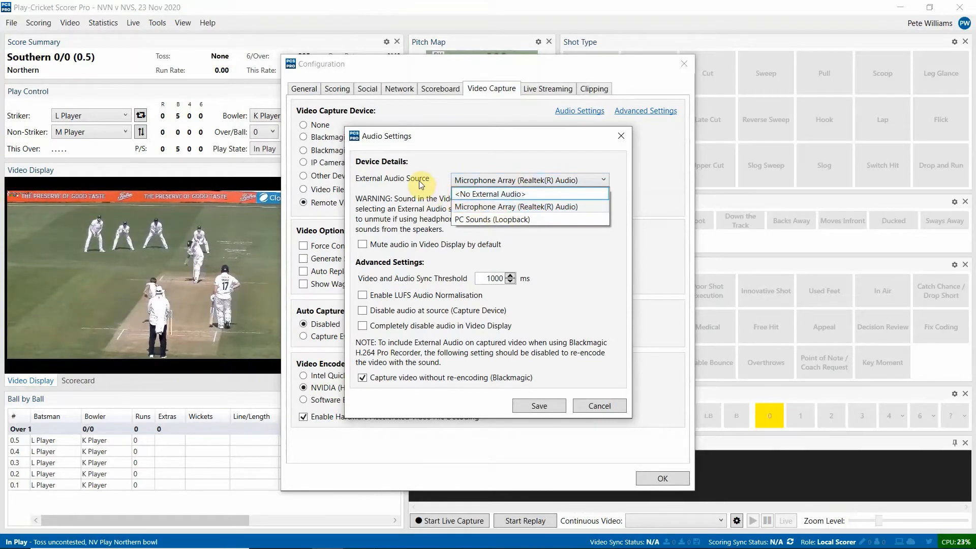
# - Keep Microphone Array as external source and tick 'Mute audio in Video Display by default'
pyautogui.click(527, 207)
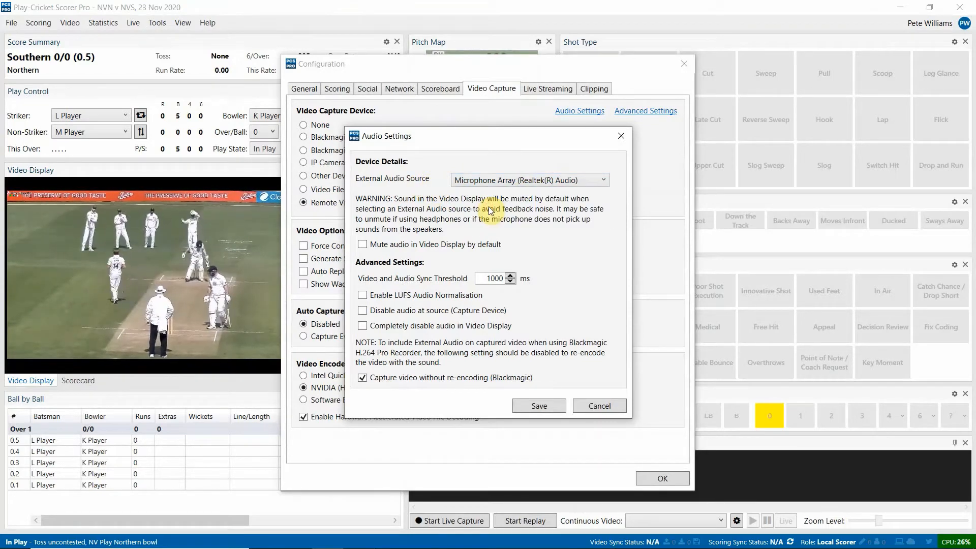
pyautogui.moveTo(471, 233)
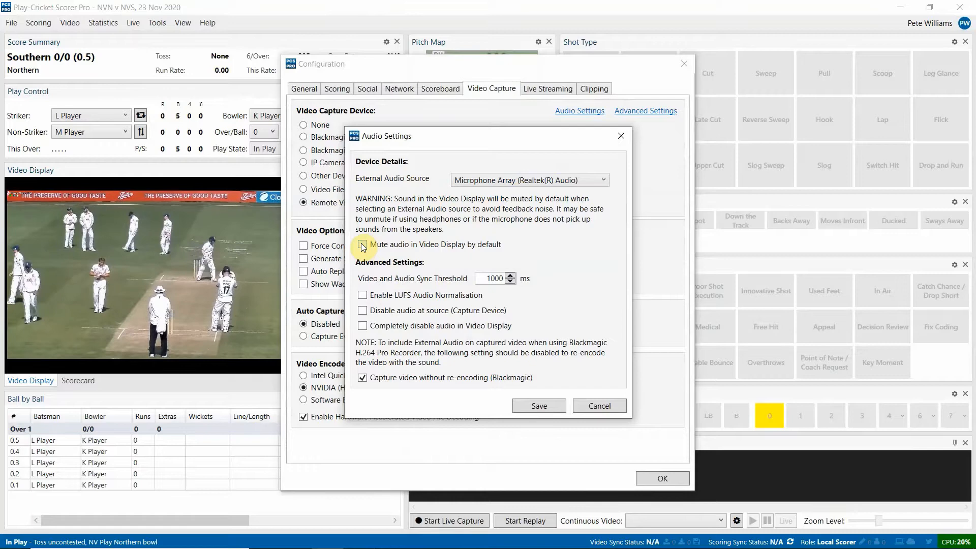
pyautogui.click(363, 244)
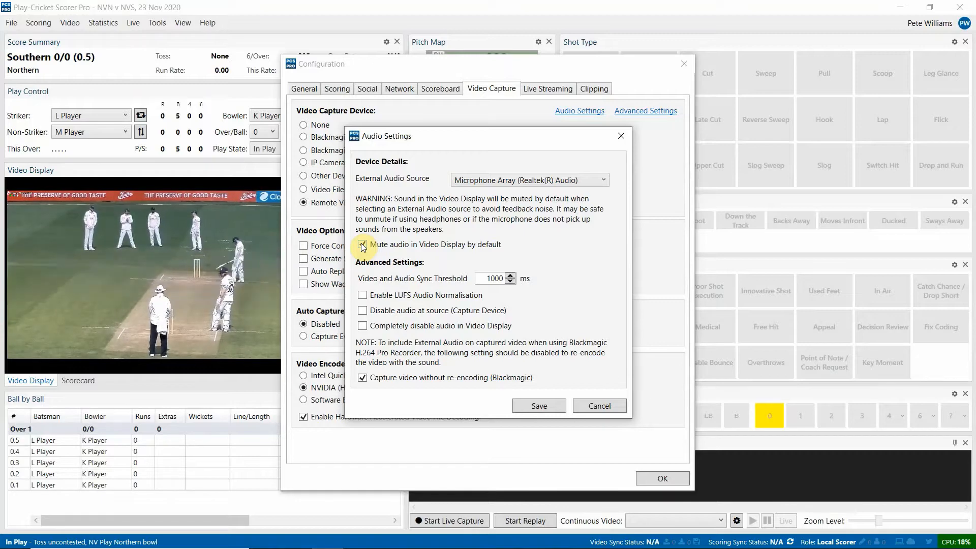
pyautogui.click(363, 244)
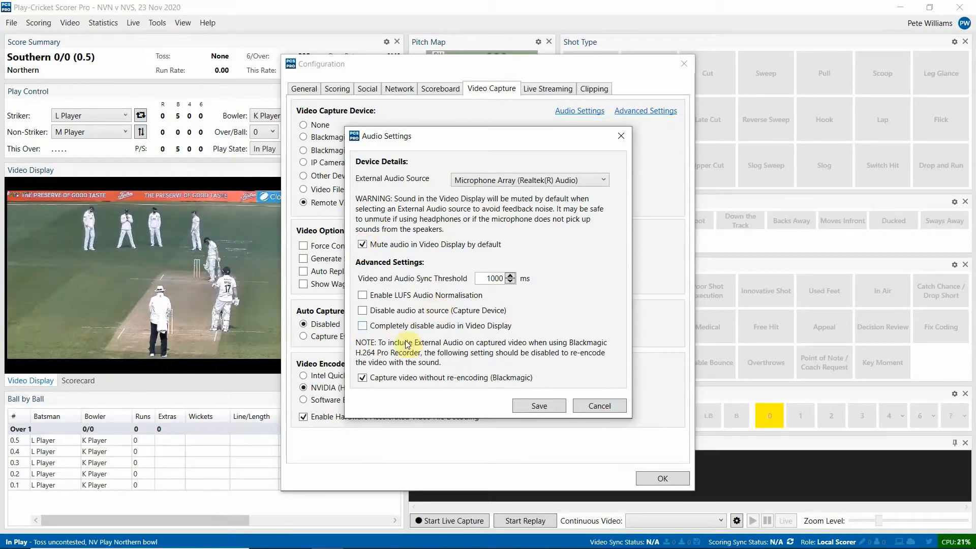
pyautogui.moveTo(473, 337)
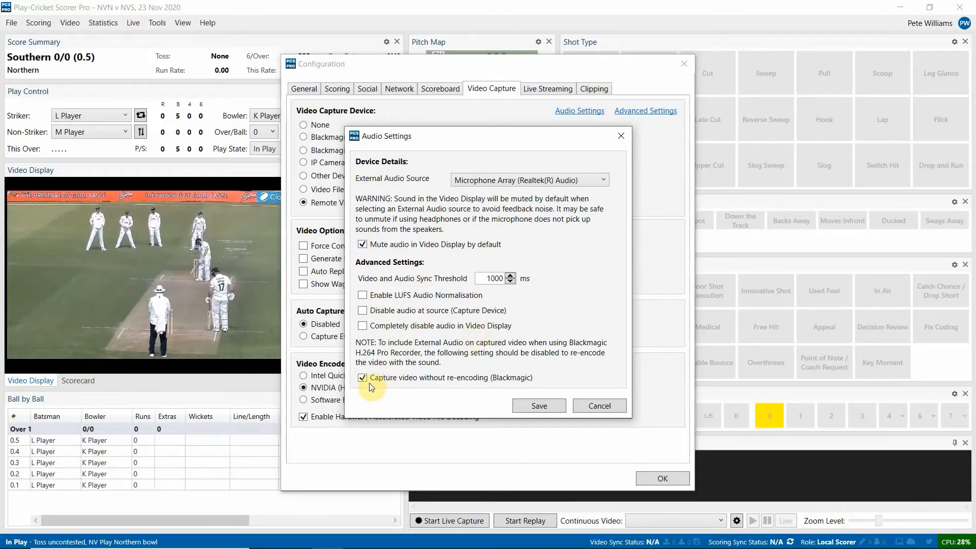
pyautogui.moveTo(369, 387)
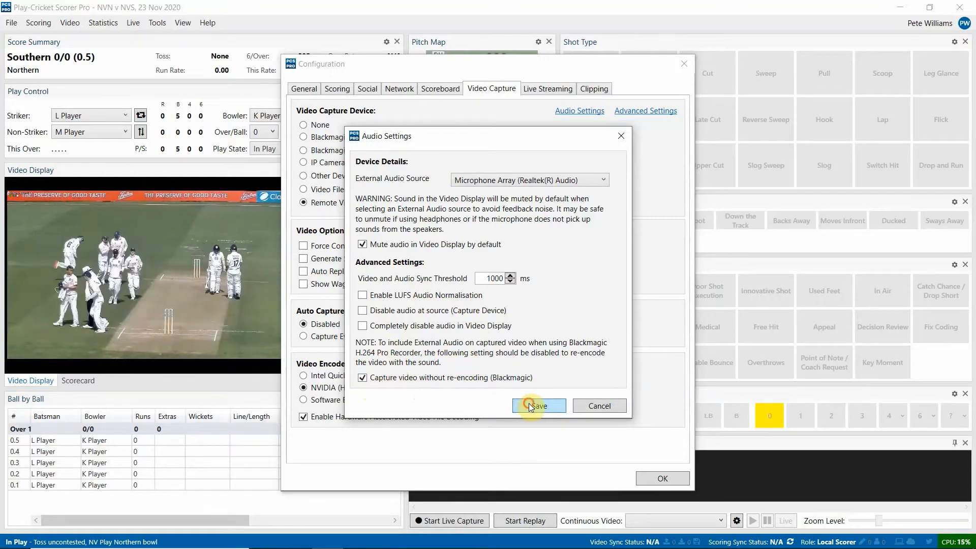
# - Save the audio settings and confirm OK to close the Configuration dialog
pyautogui.click(537, 406)
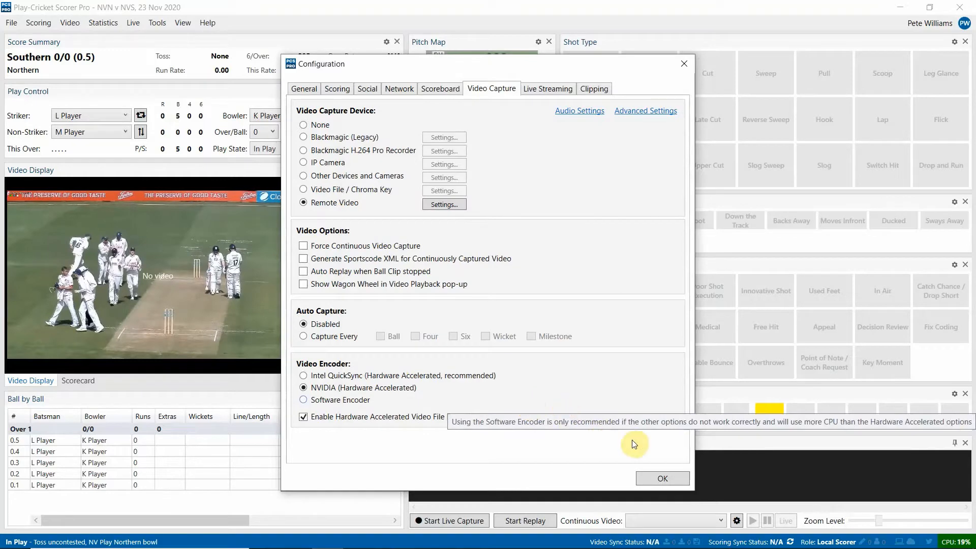
pyautogui.click(662, 477)
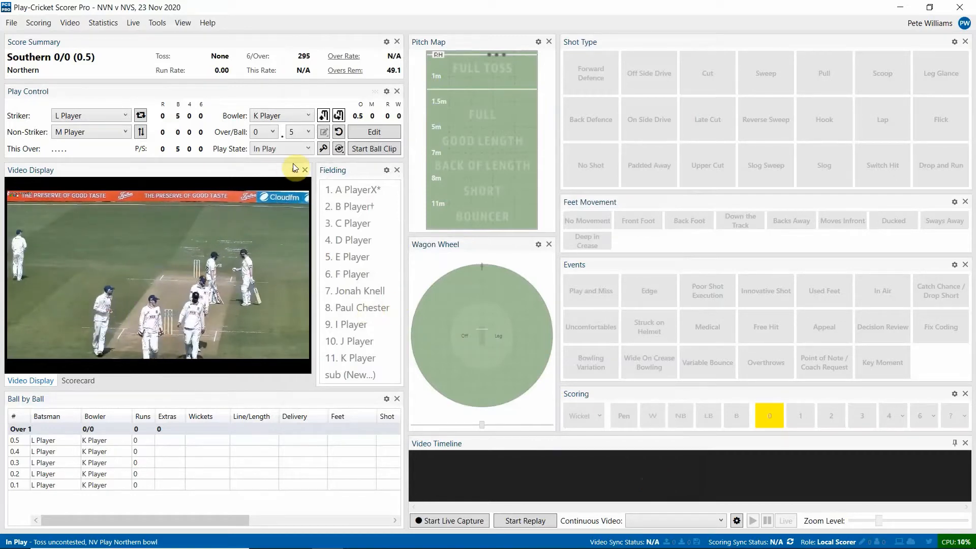
# - Start a ball clip recording for delivery 0.6 from the Play Control panel
pyautogui.click(293, 170)
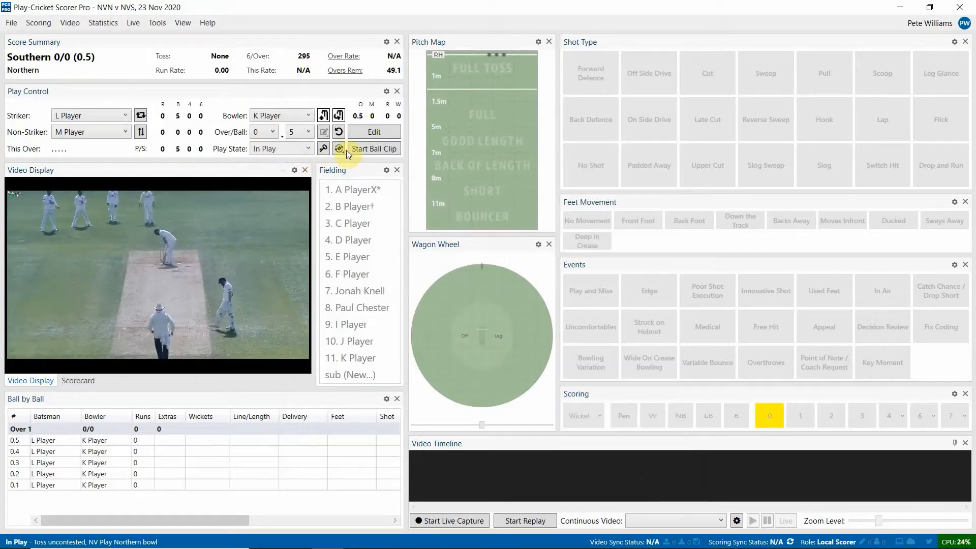
pyautogui.click(373, 148)
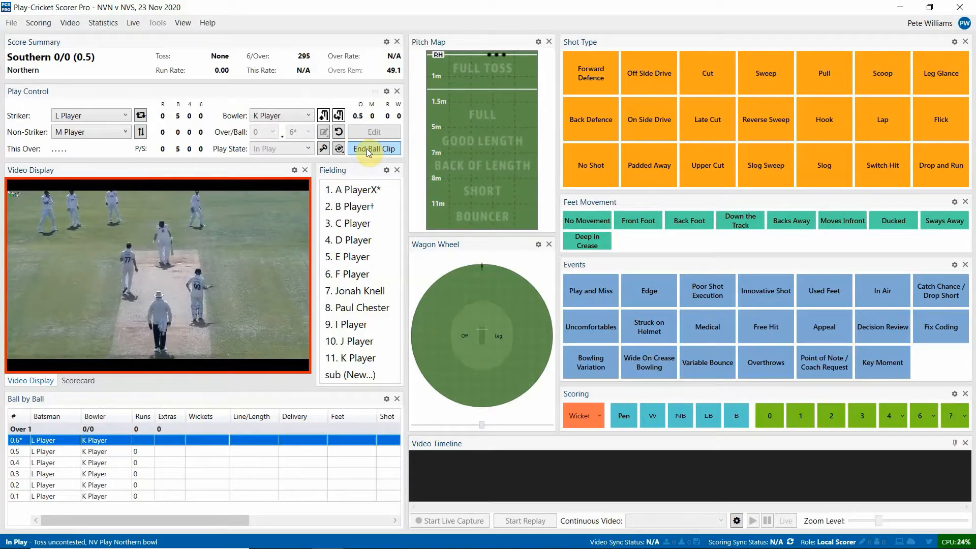
# - End the ball clip for 0.6 and confirm ending the over at 0/0
pyautogui.click(769, 415)
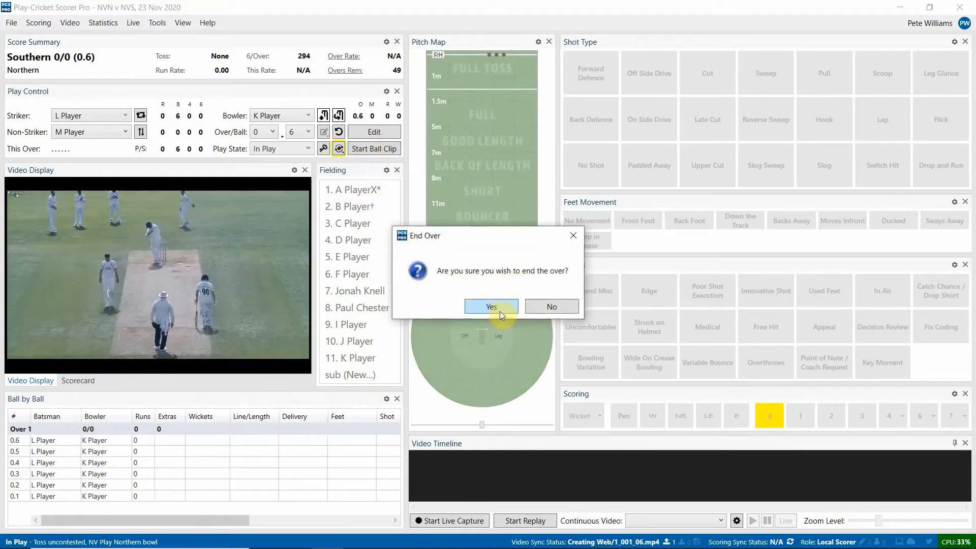
pyautogui.click(491, 306)
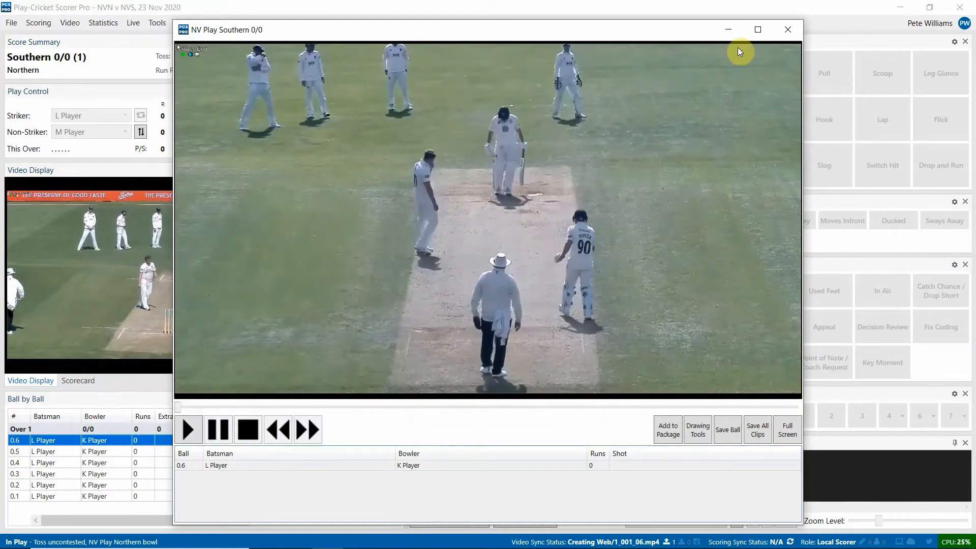
# - Close the ball replay window
pyautogui.click(787, 30)
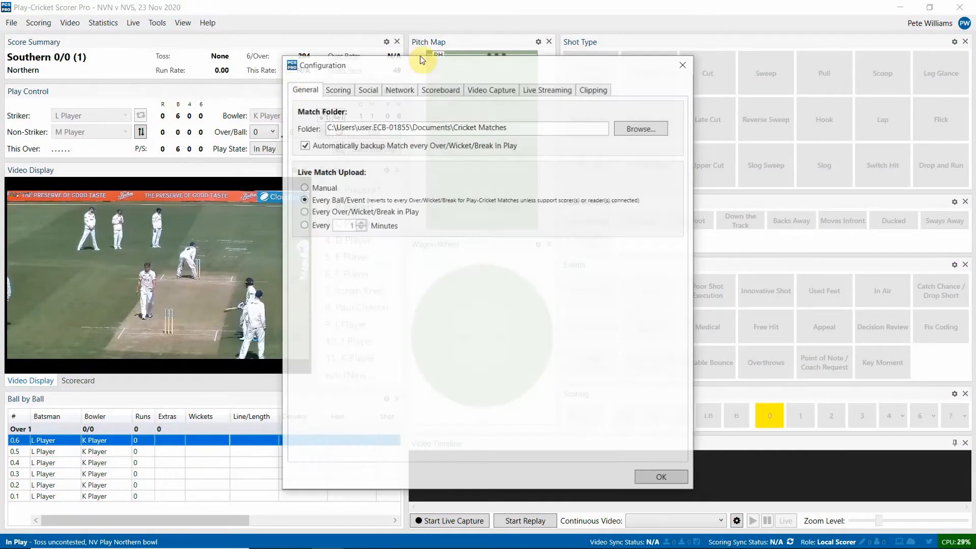
# - Review the External Audio Source choices, leave the Realtek microphone, and close Audio Settings and Configuration
pyautogui.click(491, 89)
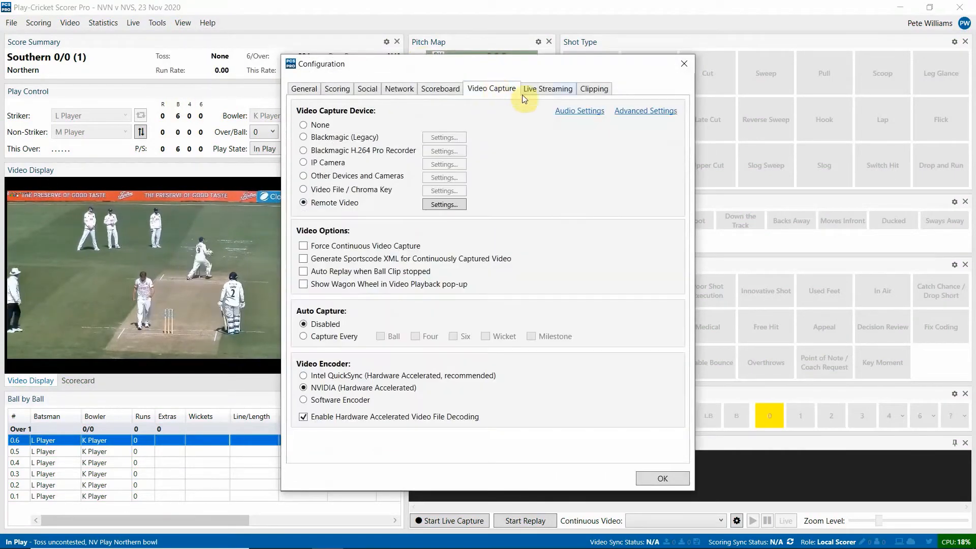
pyautogui.click(578, 111)
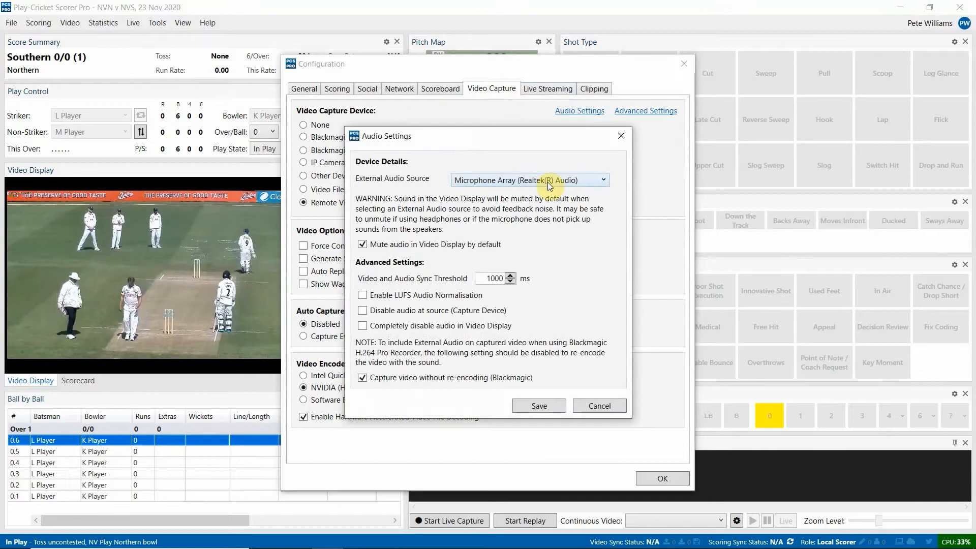
pyautogui.click(528, 179)
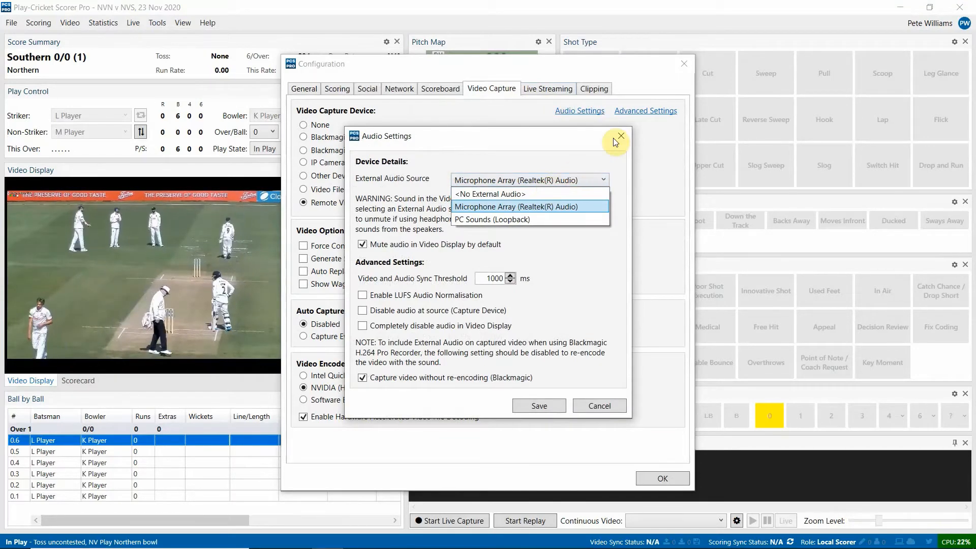
pyautogui.click(528, 206)
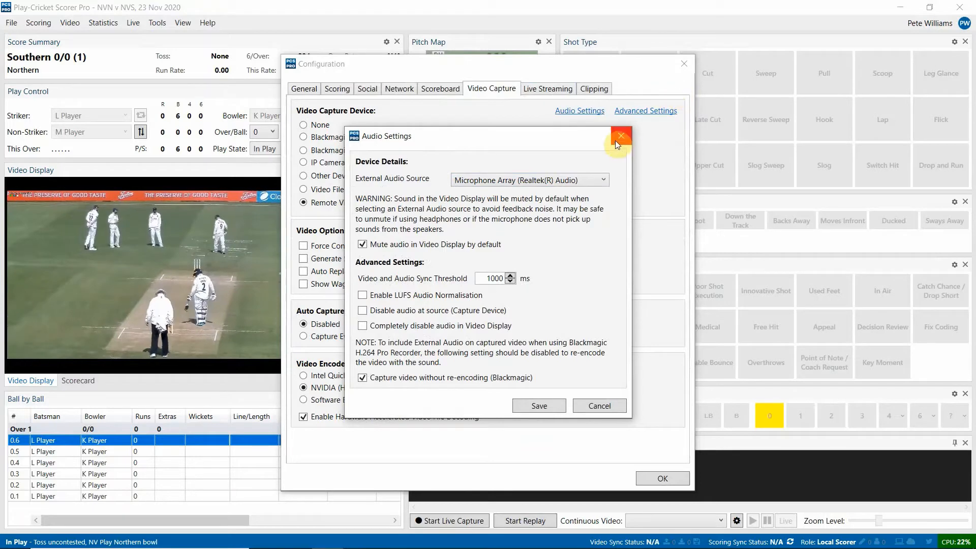
pyautogui.click(620, 135)
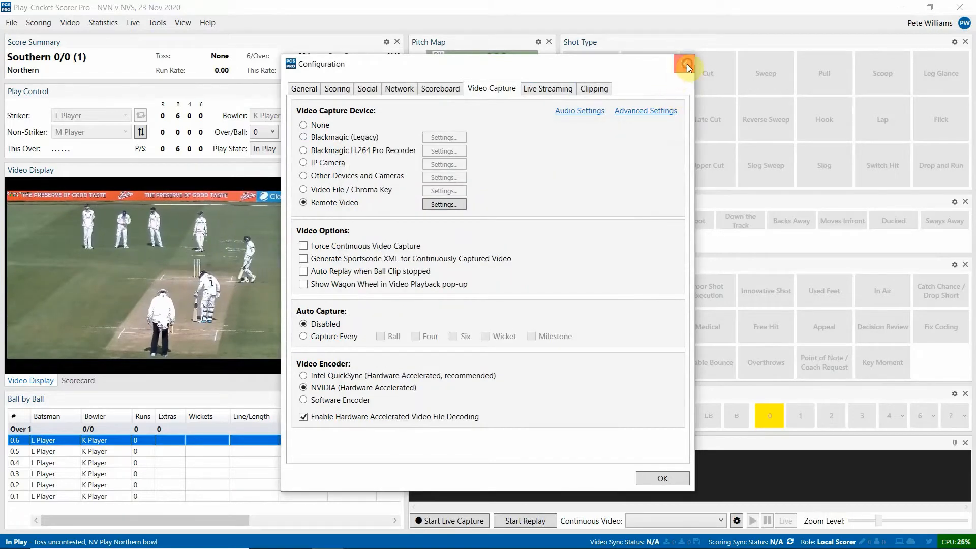
pyautogui.click(684, 64)
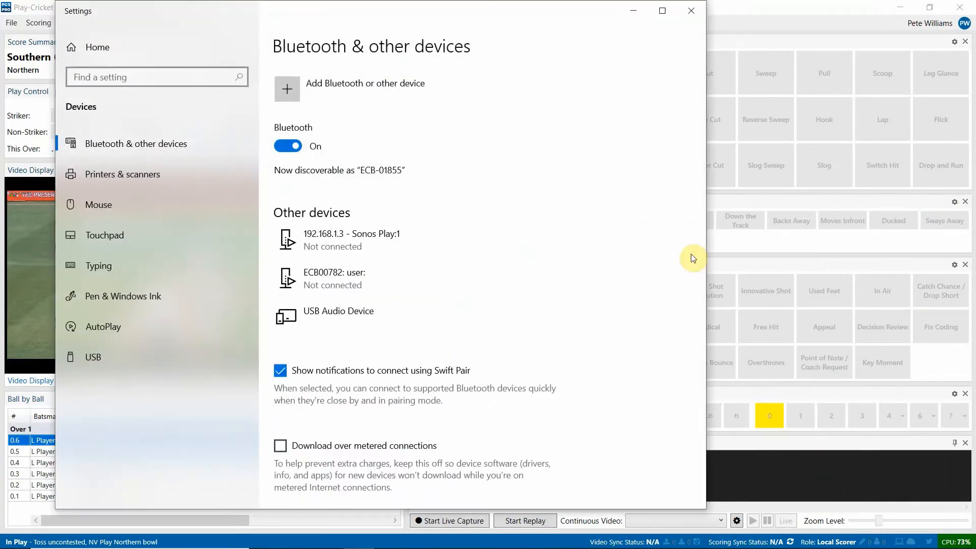
# - Close Windows Settings after confirming USB Audio Device is listed
pyautogui.click(691, 10)
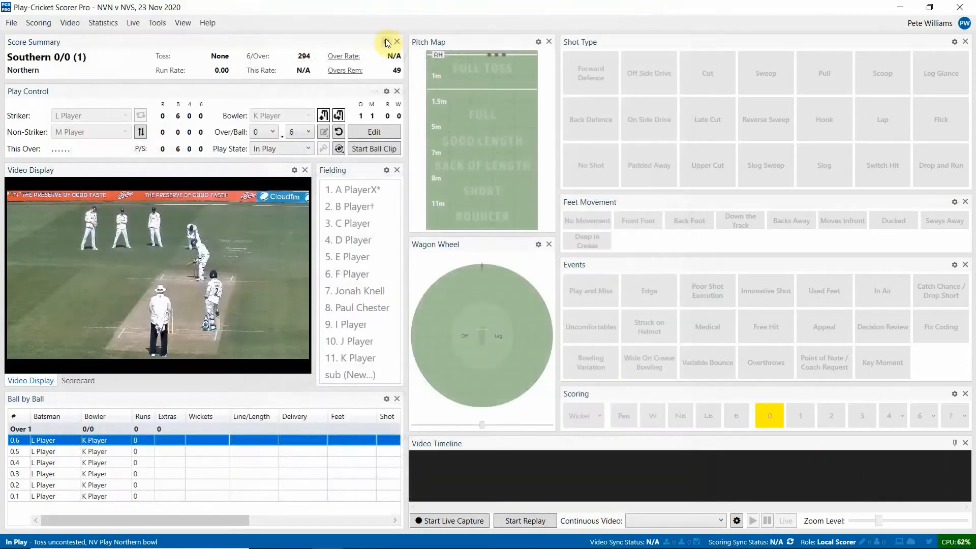
# - Set Microphone (USB Audio Device) as the external audio source, save it and close Configuration
pyautogui.click(156, 23)
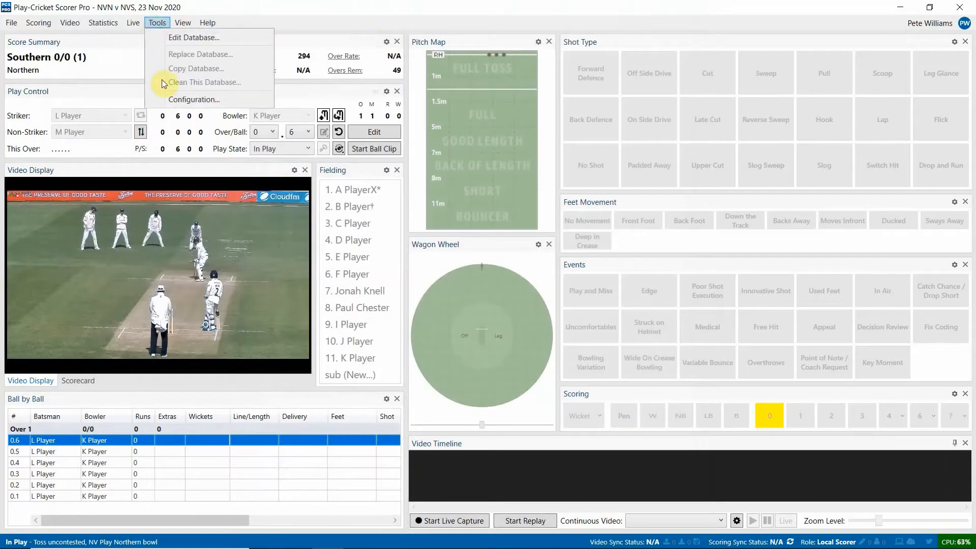
pyautogui.click(194, 100)
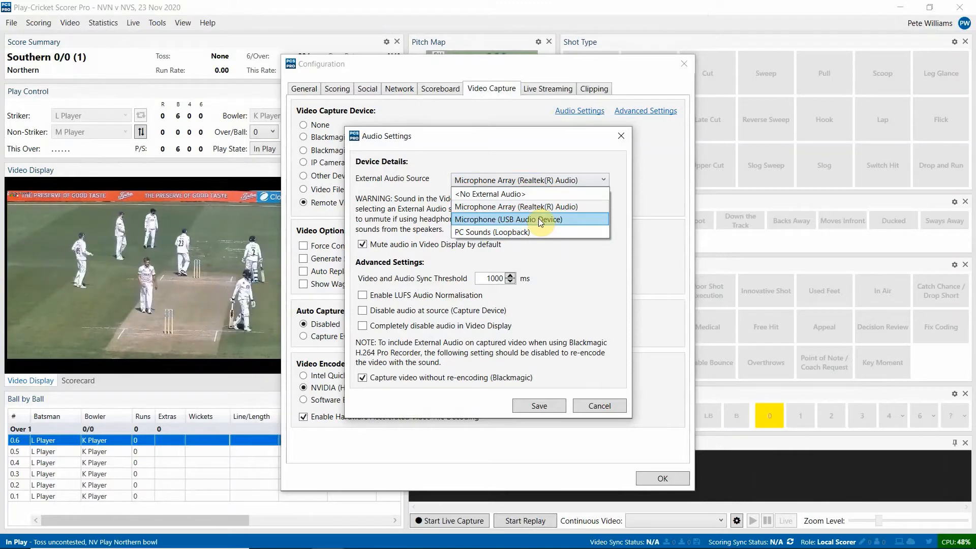
pyautogui.click(506, 220)
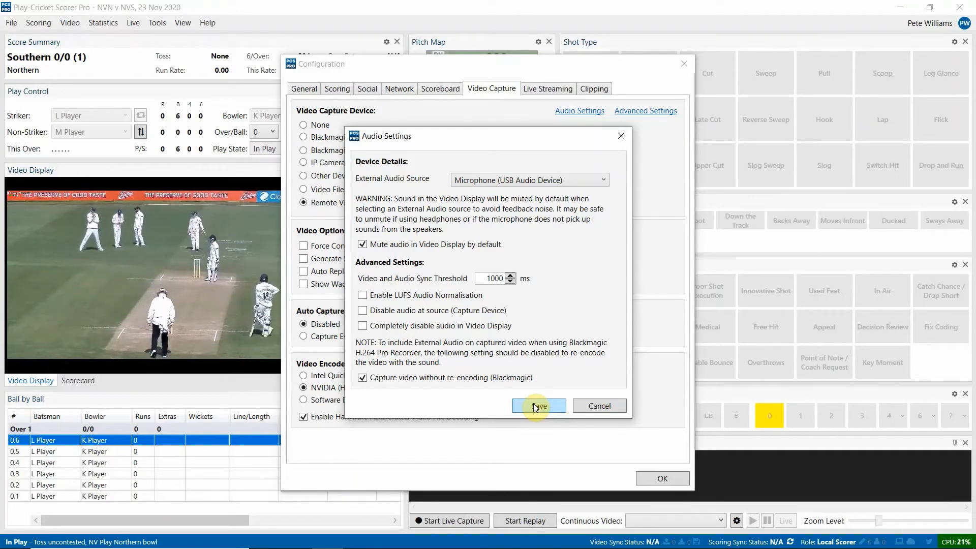
pyautogui.click(538, 405)
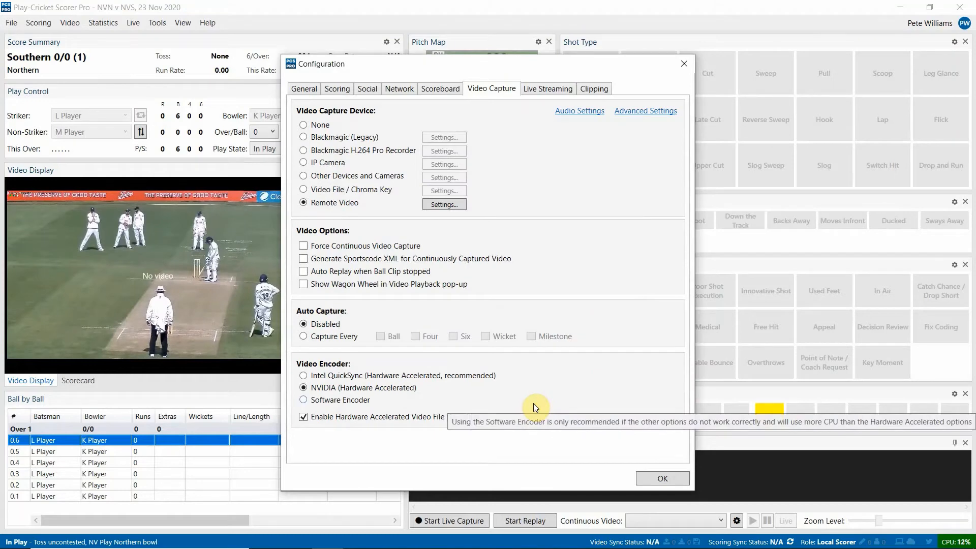
pyautogui.click(662, 478)
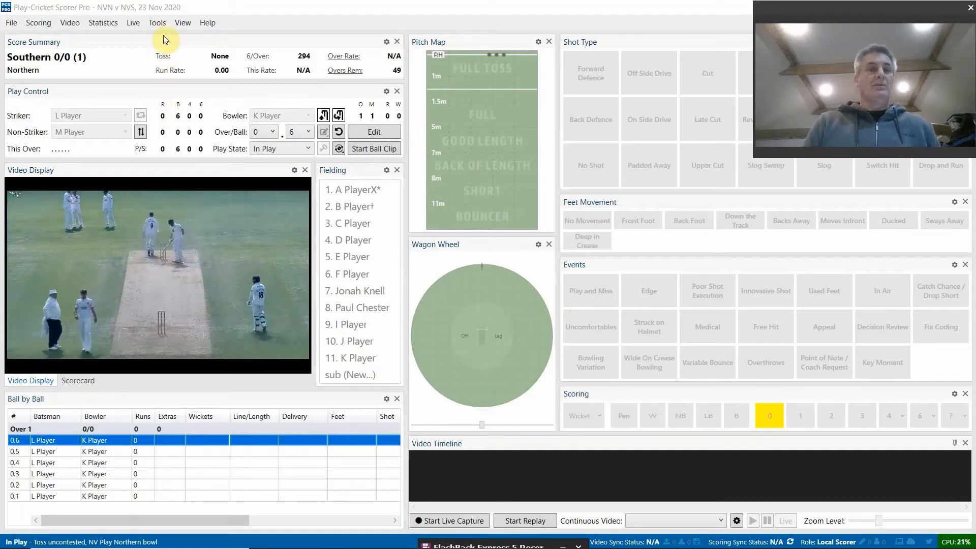
# - Check Audio Settings still shows the USB Audio Device microphone, then close Audio Settings and Configuration
pyautogui.click(156, 23)
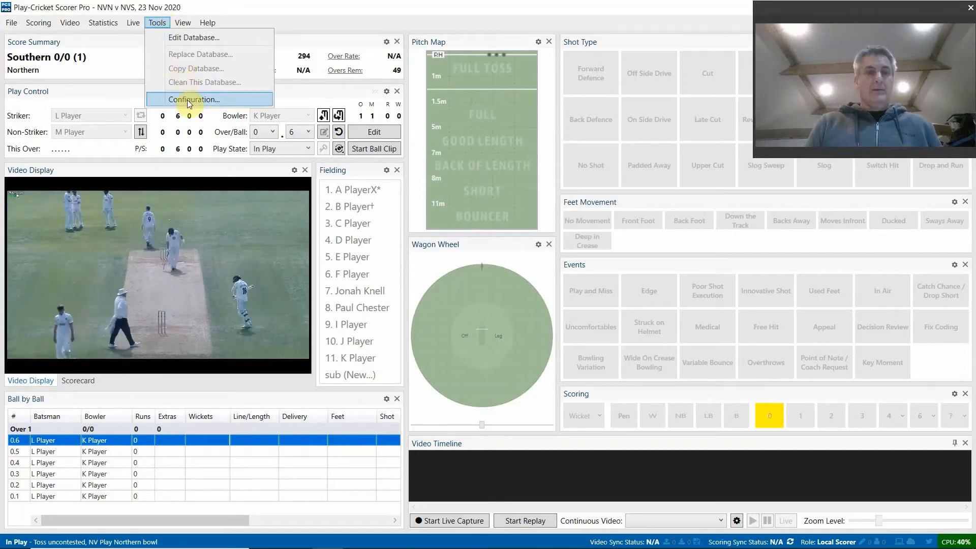
pyautogui.click(193, 99)
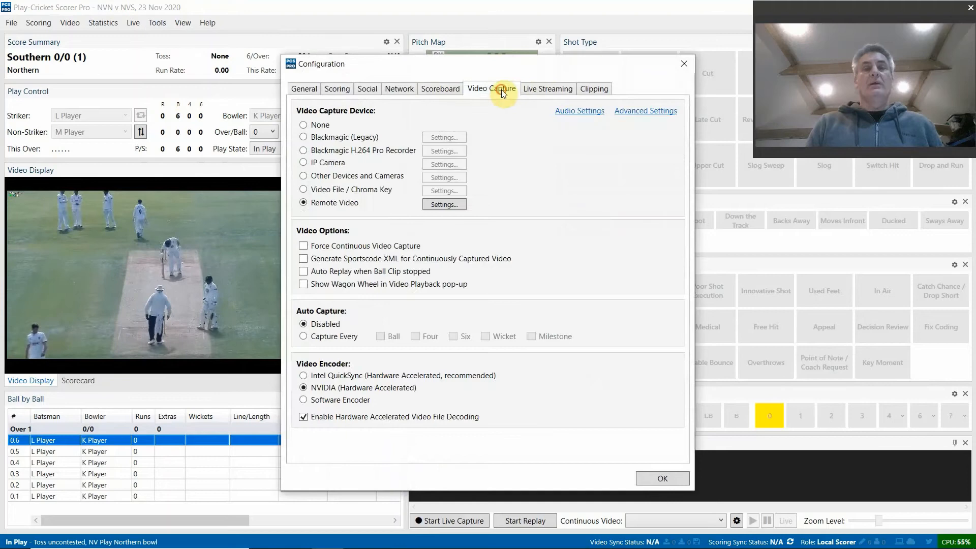
pyautogui.click(579, 111)
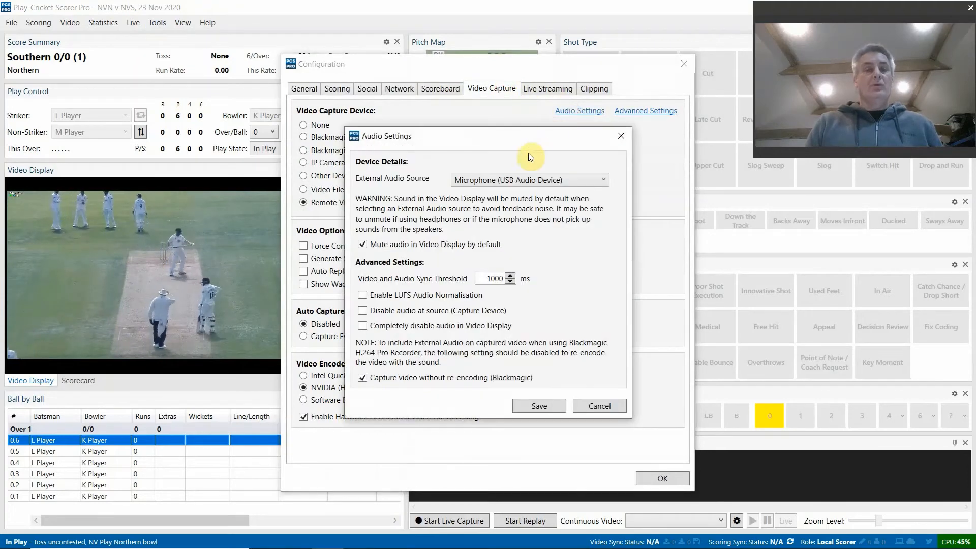
pyautogui.moveTo(556, 262)
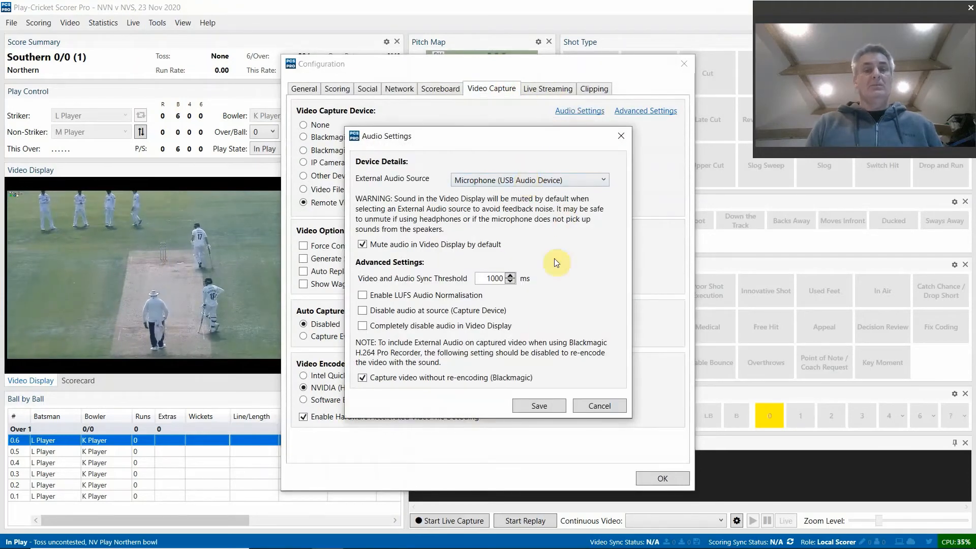
pyautogui.click(598, 406)
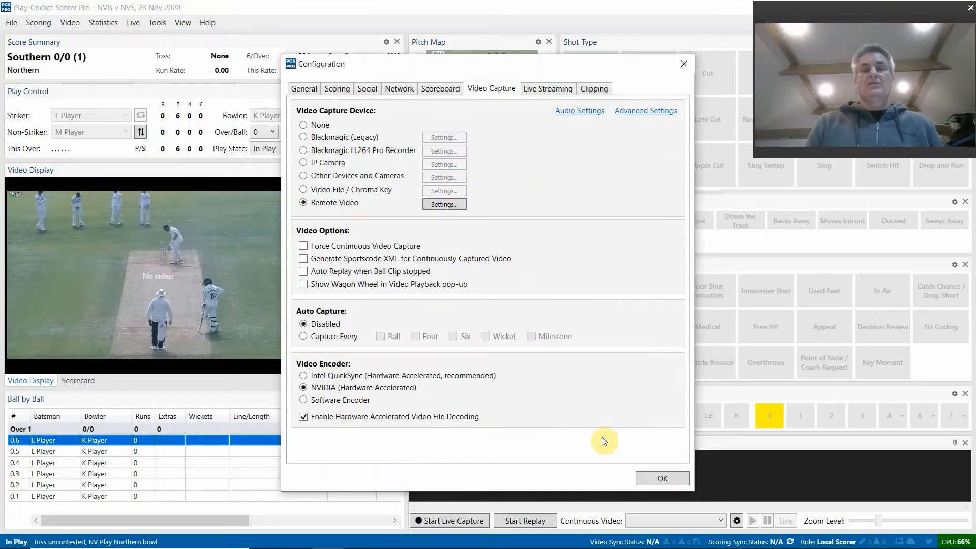
pyautogui.click(662, 478)
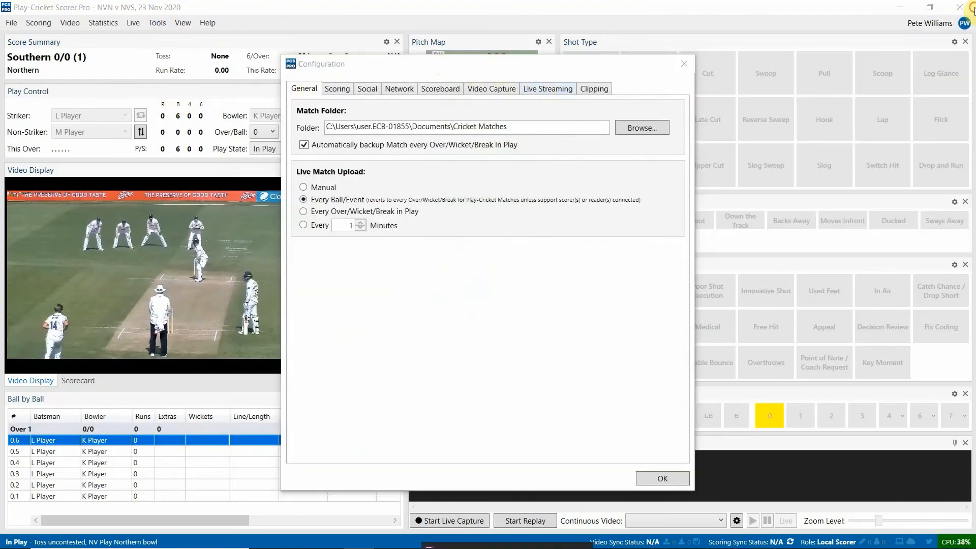
# - Confirm Microphone (USB Audio Device) as the external audio source in Video Capture and close configuration with OK
pyautogui.click(491, 88)
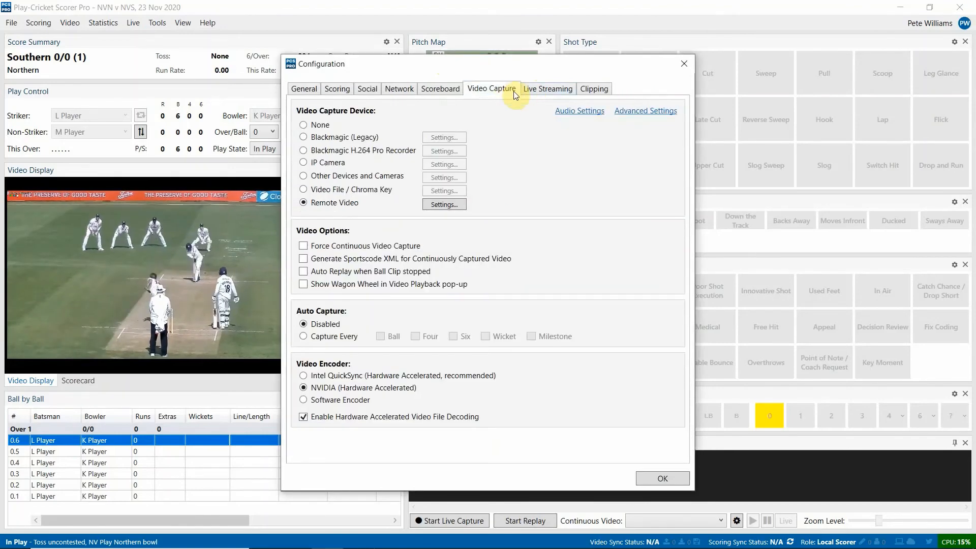
pyautogui.click(580, 111)
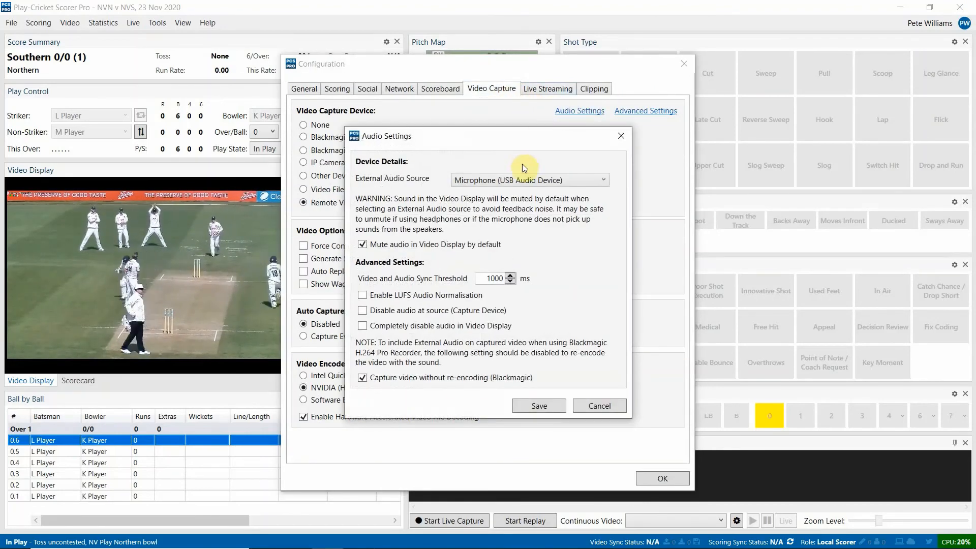
pyautogui.click(529, 180)
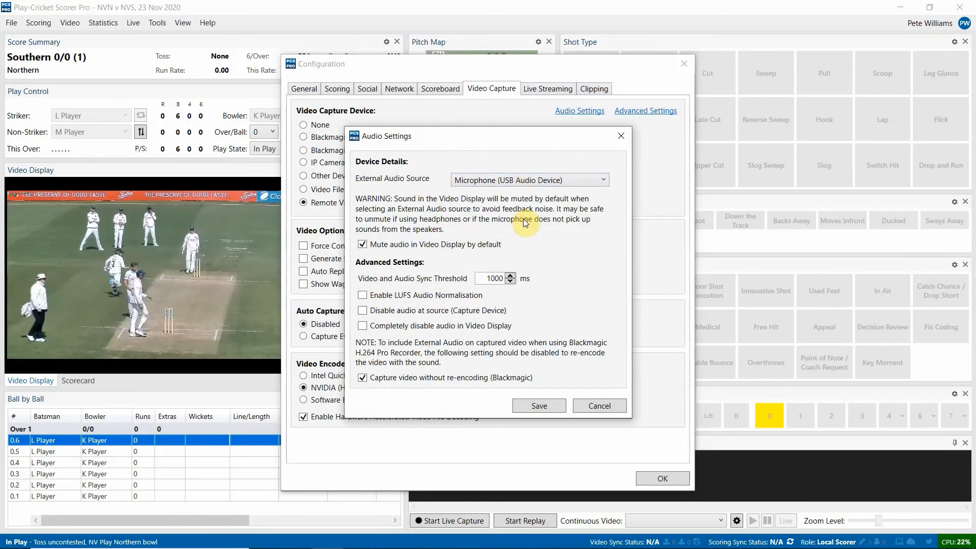
pyautogui.click(538, 406)
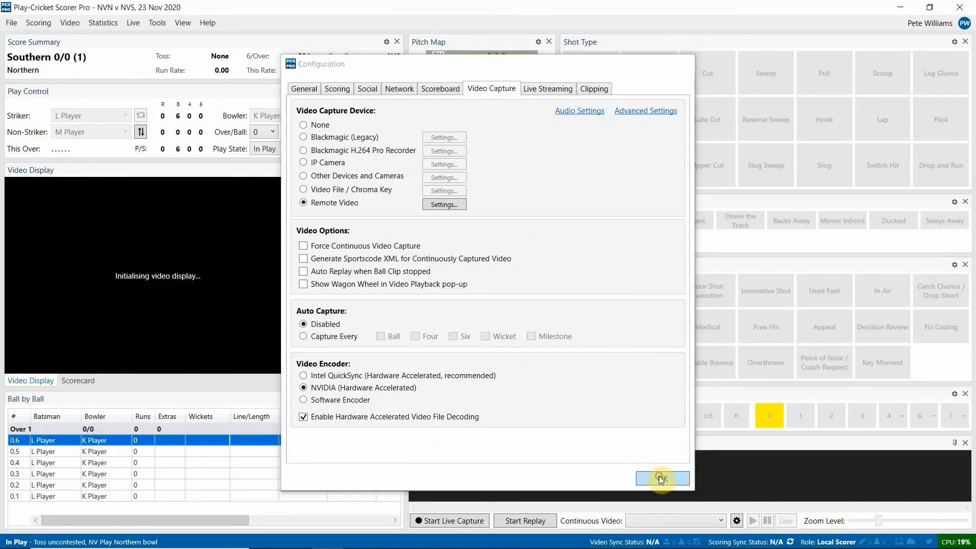
pyautogui.click(662, 478)
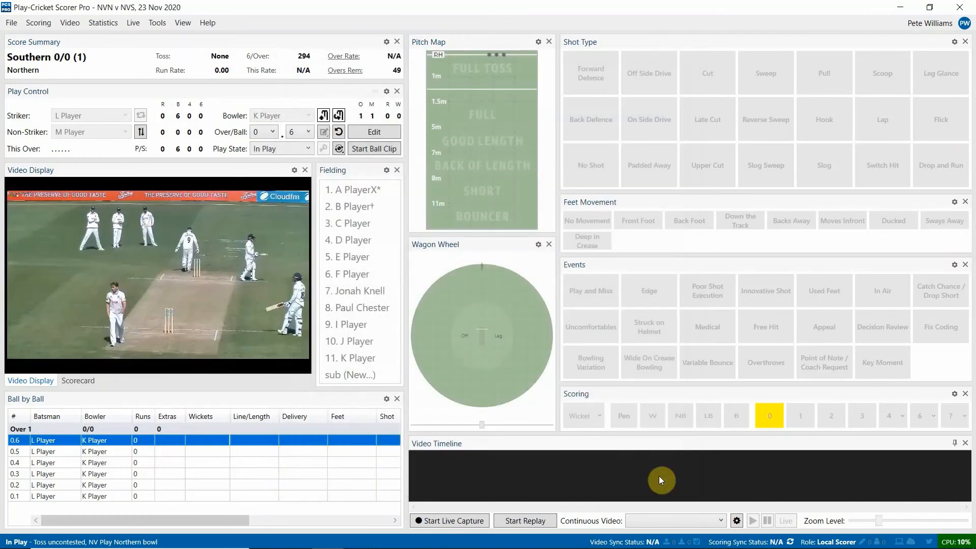